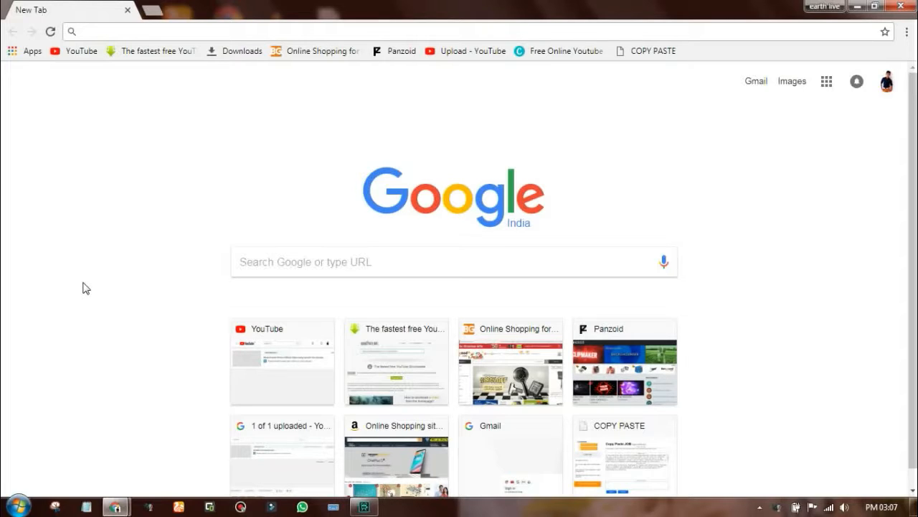
pyautogui.moveTo(104, 216)
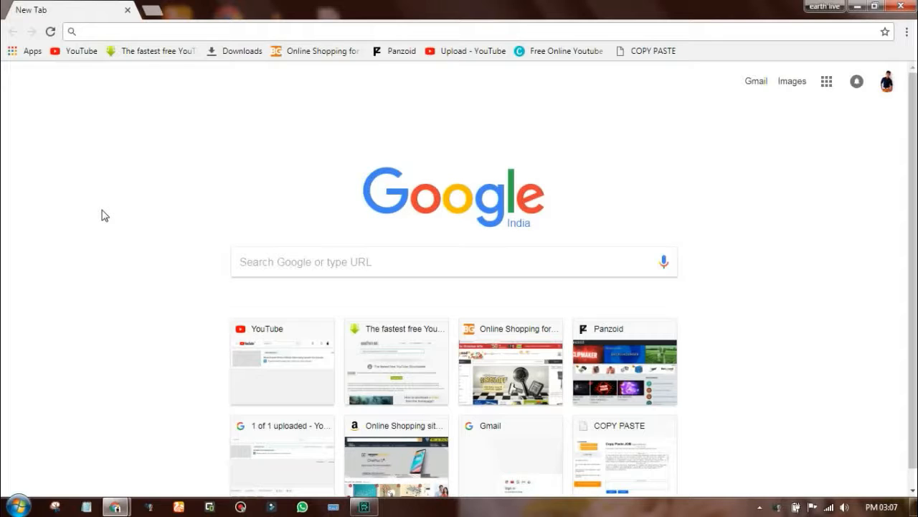
pyautogui.moveTo(161, 196)
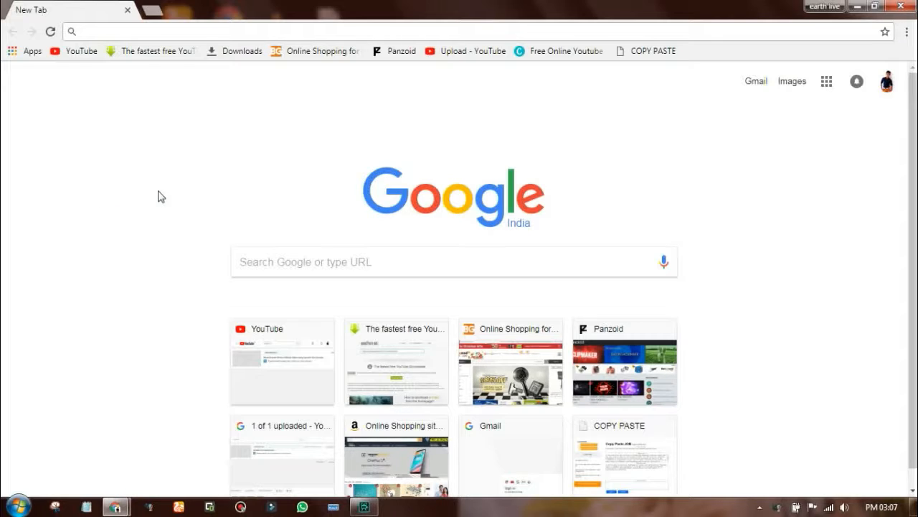
pyautogui.moveTo(199, 171)
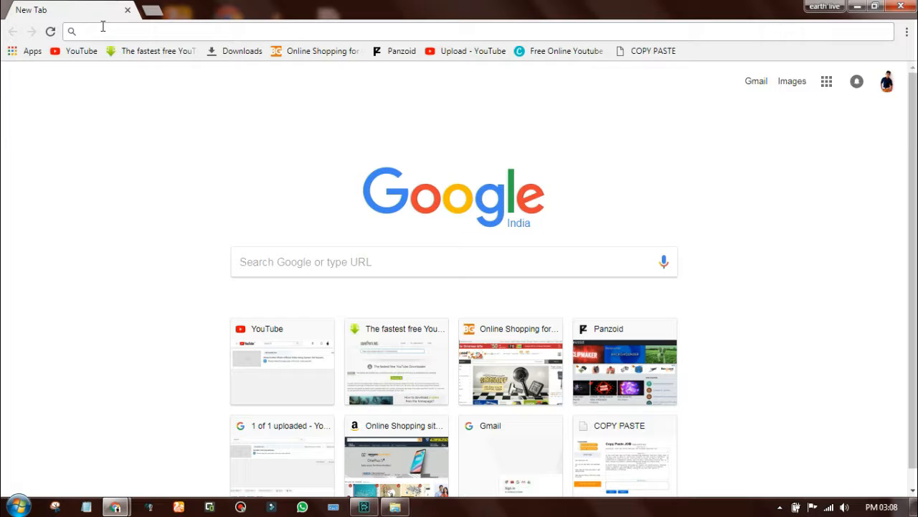
# Search Google for 'all work job' to list allworkjob.com results
pyautogui.write('amazon.in')
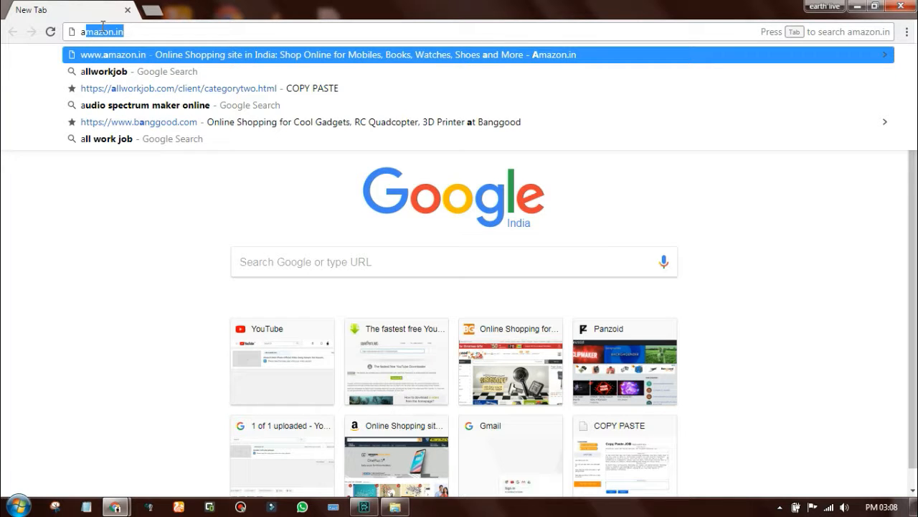
pyautogui.write('all work job')
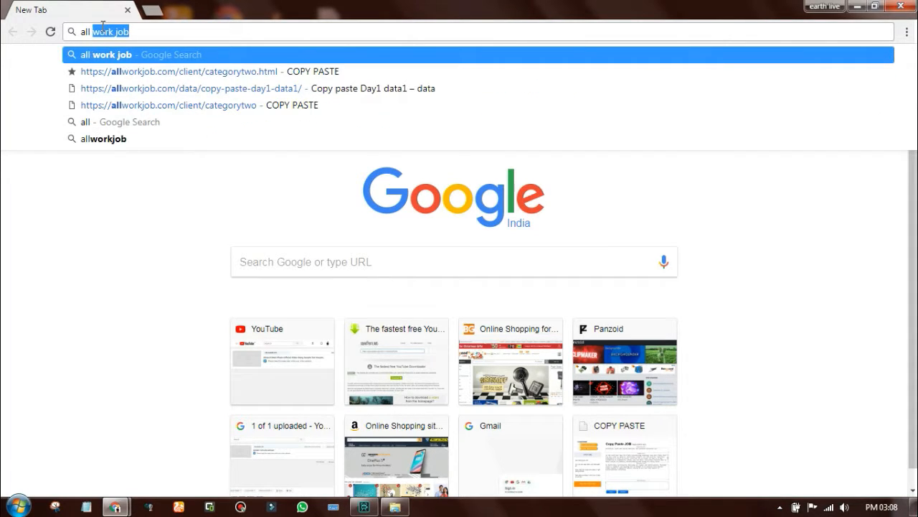
pyautogui.press('Return')
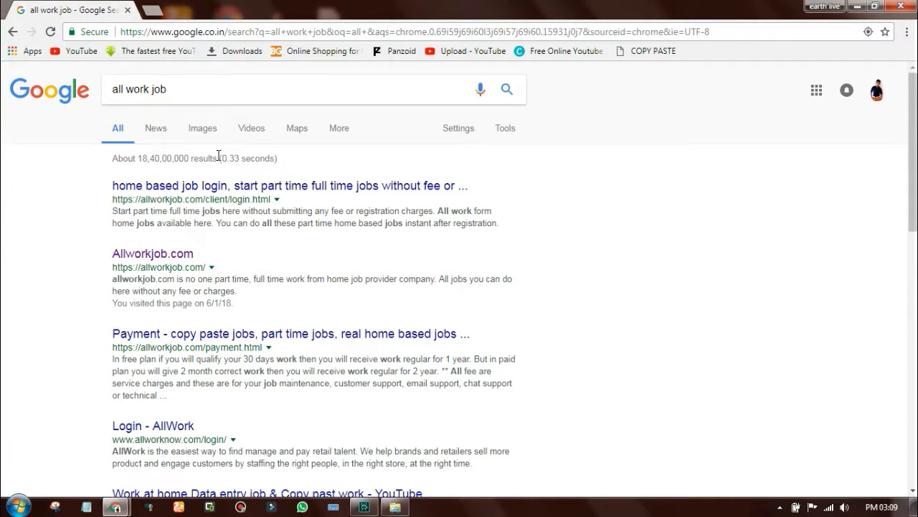
pyautogui.moveTo(252, 177)
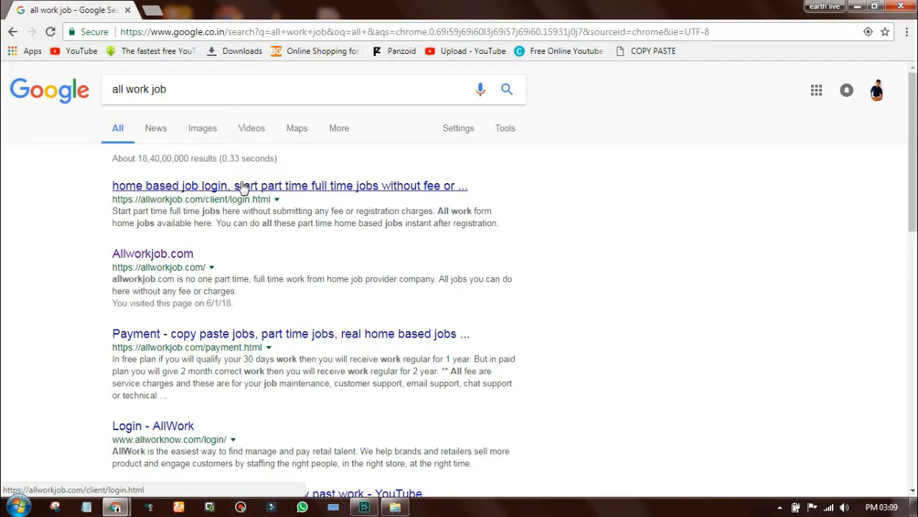
pyautogui.moveTo(590, 58)
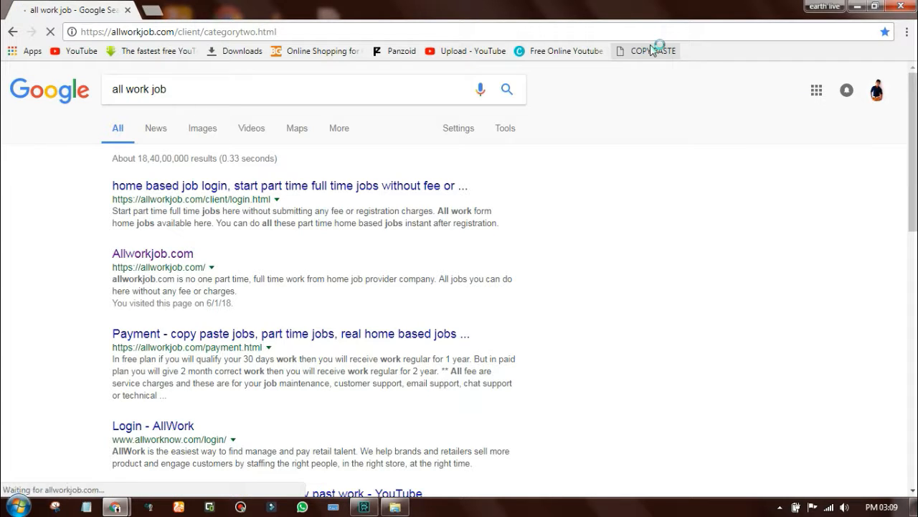
# Open the COPY PASTE bookmark and scroll down to the empty Copy Paste JOB form
pyautogui.click(653, 50)
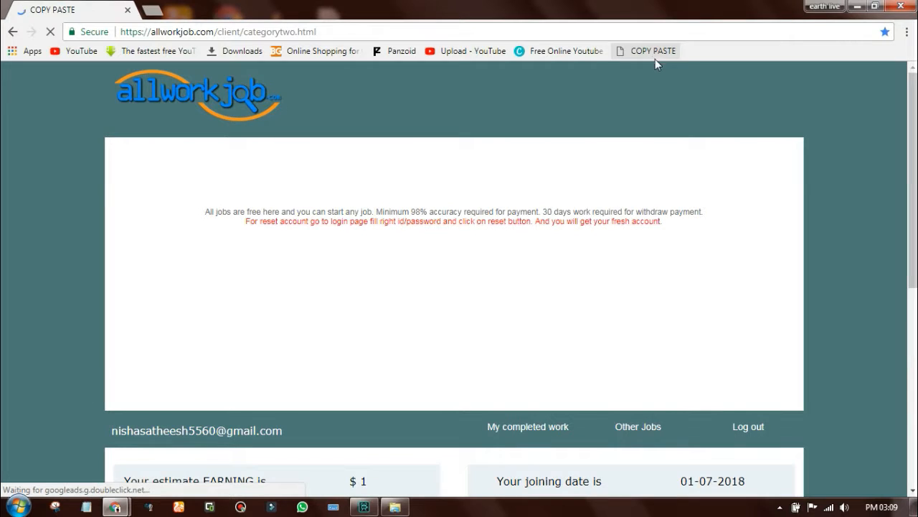
pyautogui.scroll(-3)
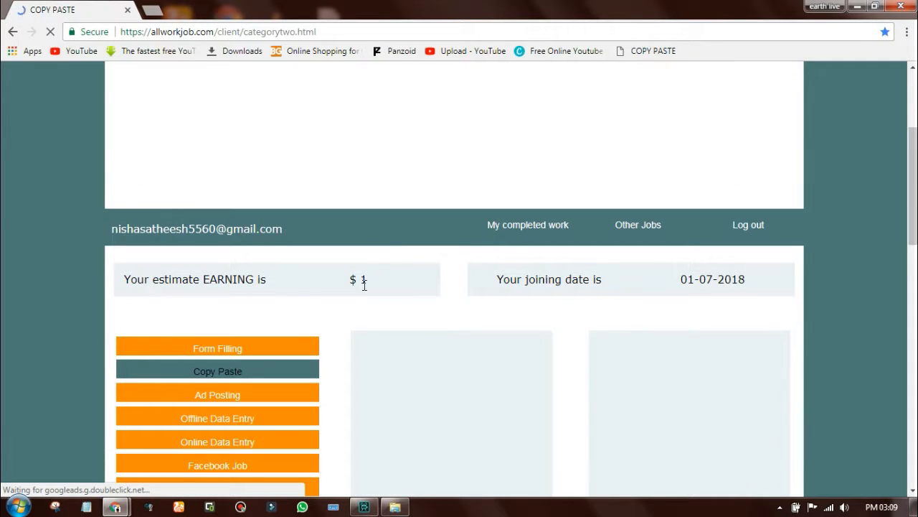
pyautogui.scroll(-3)
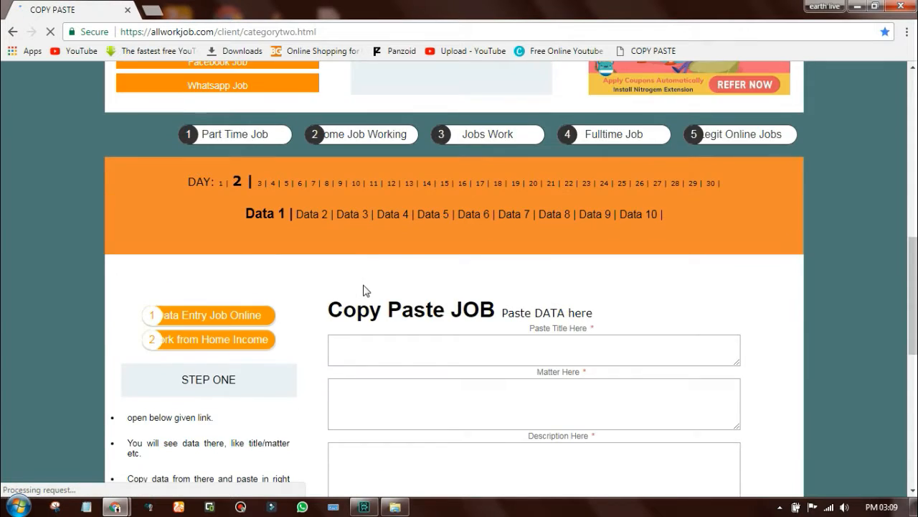
pyautogui.scroll(-3)
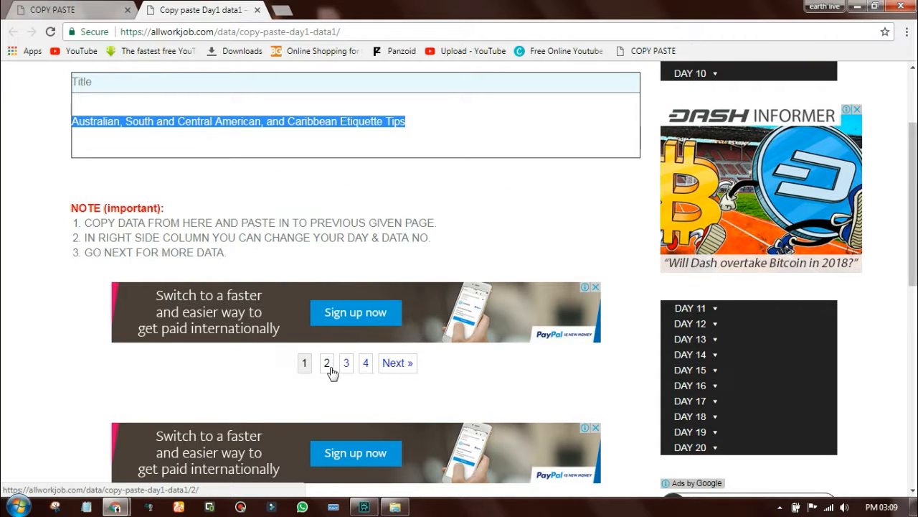
# Page through data pages 2, 3 and 4, selecting the author bio sentence on page 4
pyautogui.click(328, 362)
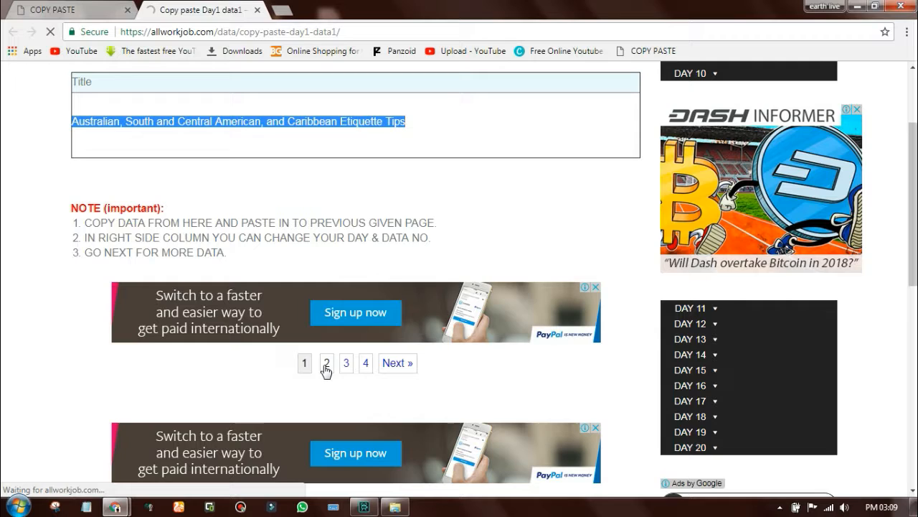
pyautogui.click(326, 362)
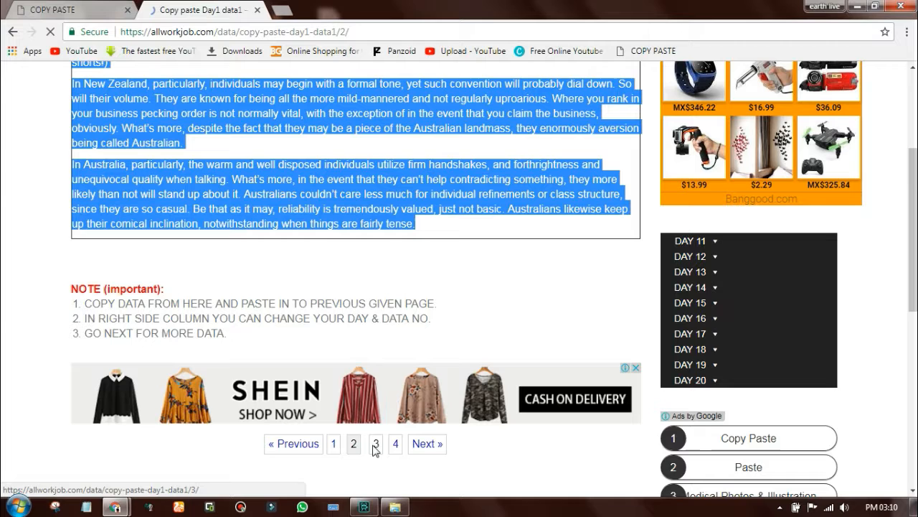
pyautogui.click(375, 443)
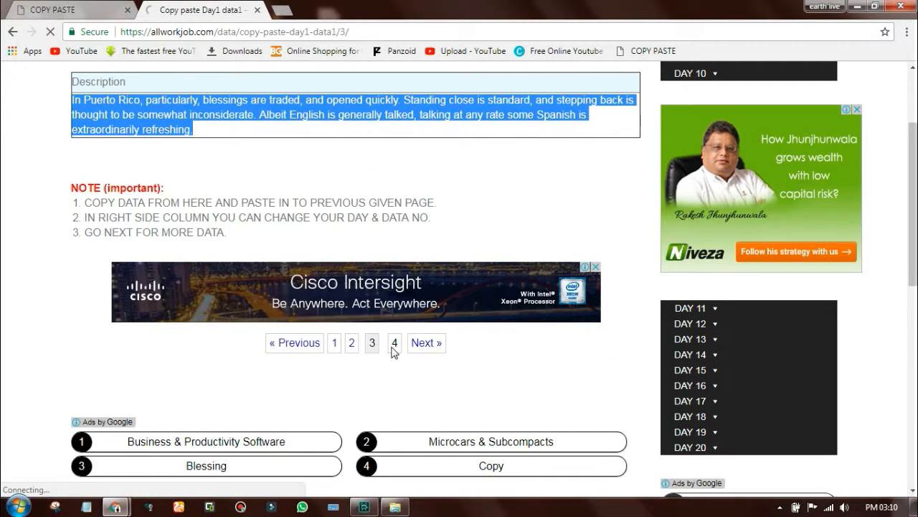
pyautogui.click(393, 342)
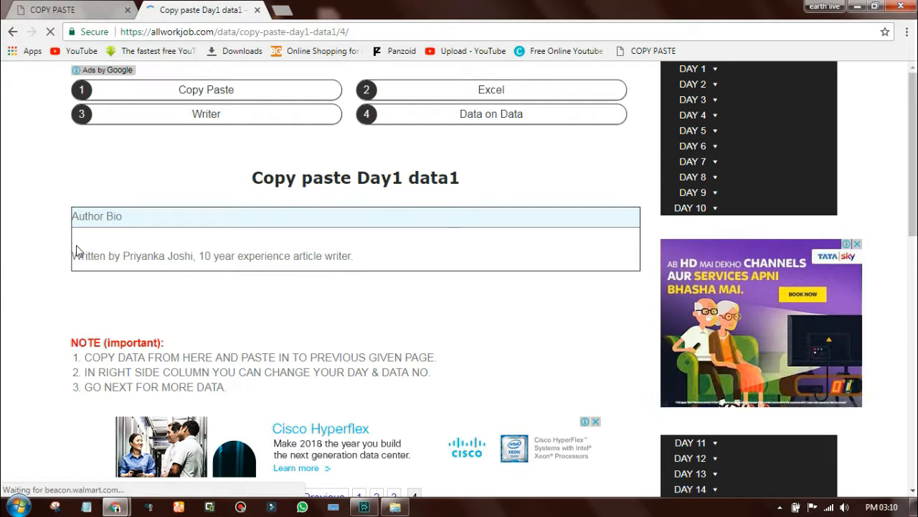
pyautogui.doubleClick(95, 256)
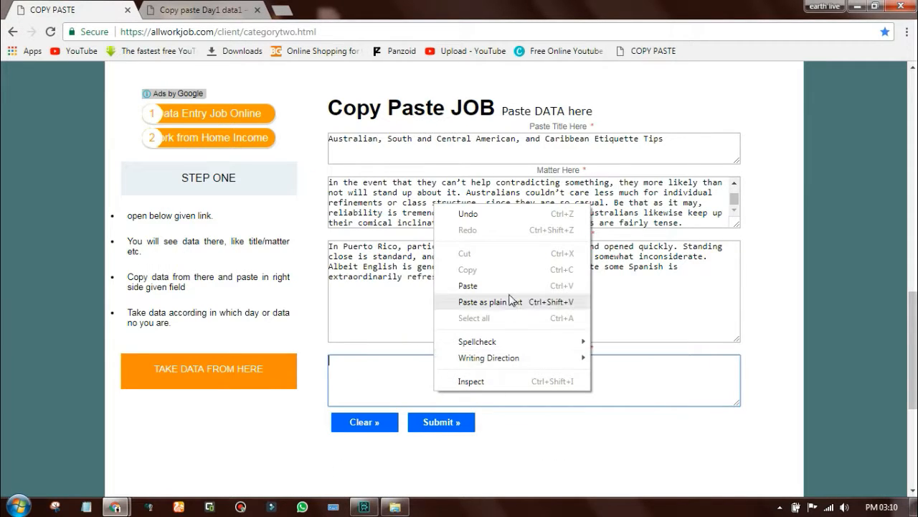
# Paste the writer's credit into Author Bio as plain text and submit the form
pyautogui.click(468, 285)
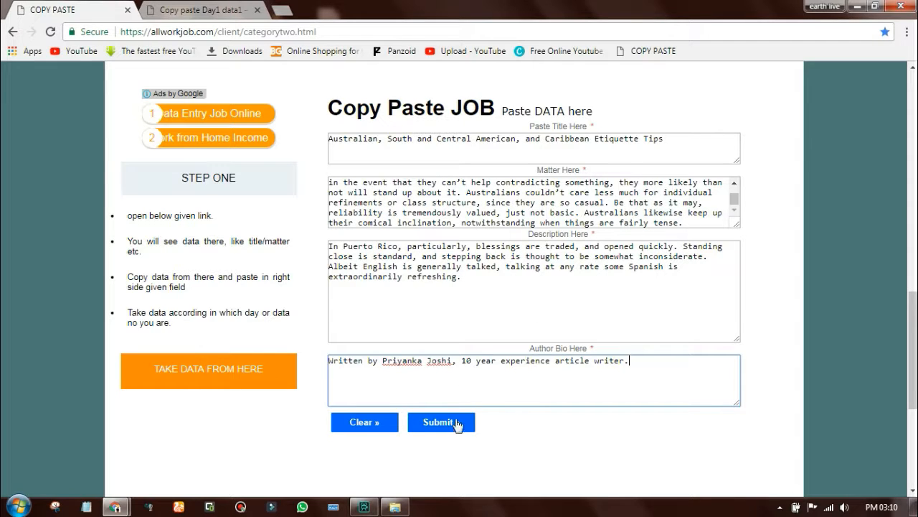
pyautogui.click(440, 422)
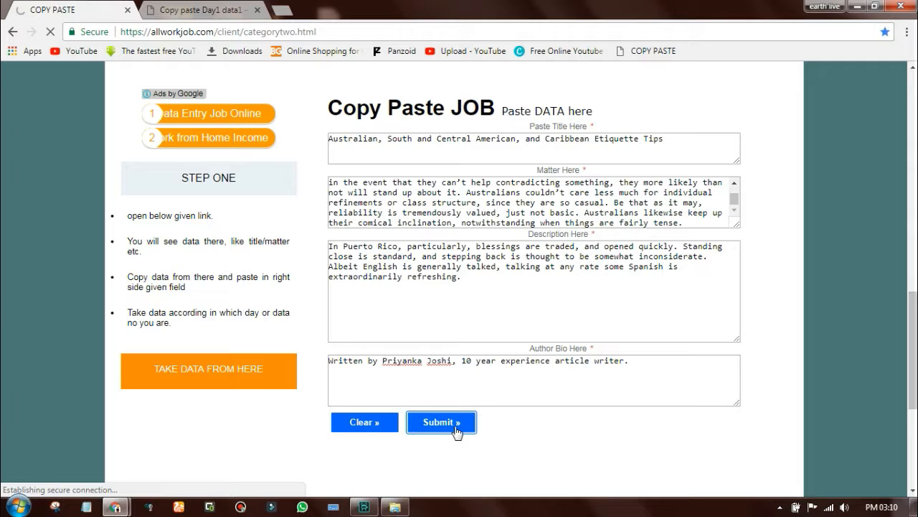
pyautogui.click(441, 422)
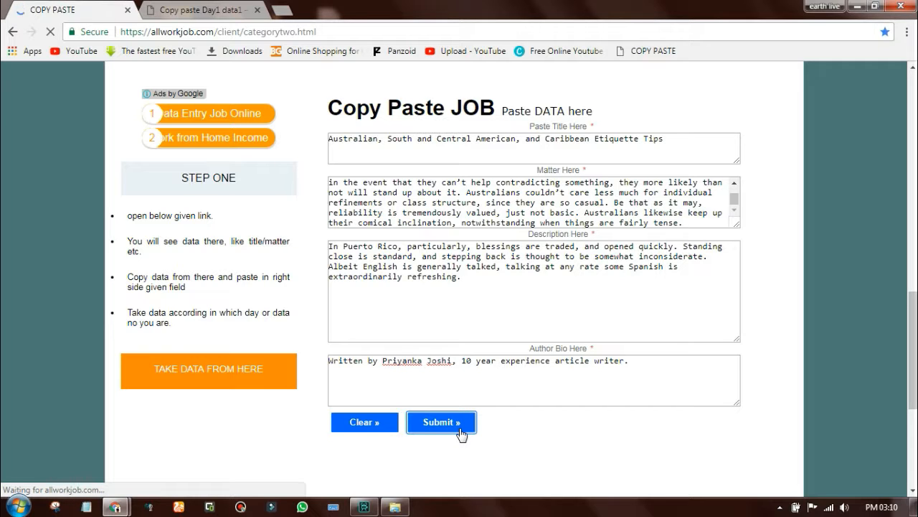
pyautogui.click(441, 422)
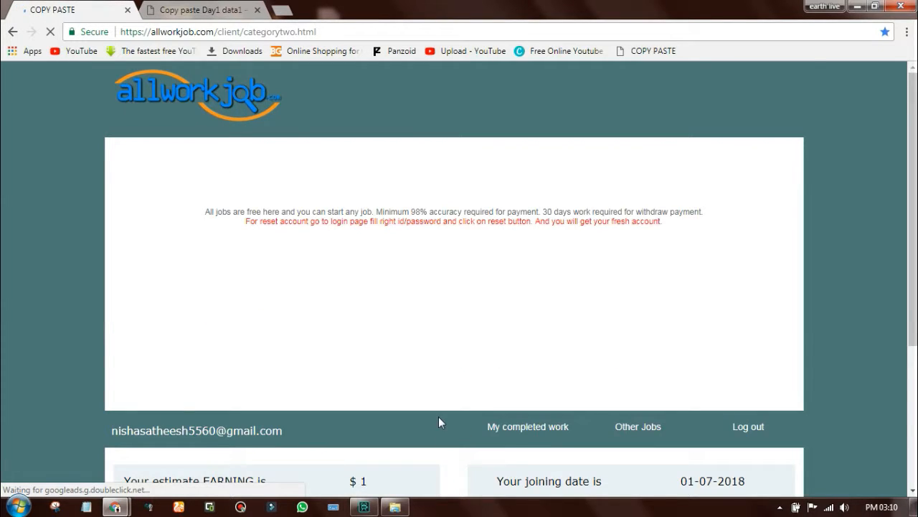
pyautogui.scroll(-3)
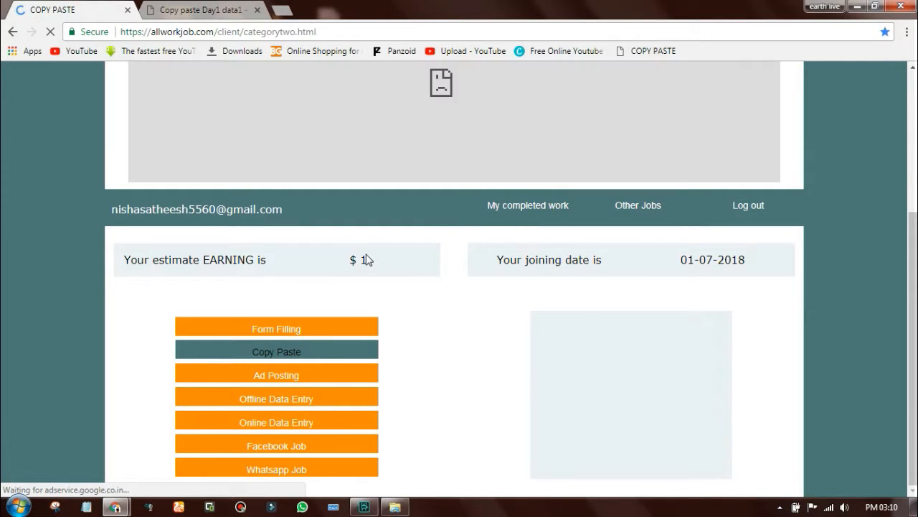
pyautogui.scroll(-3)
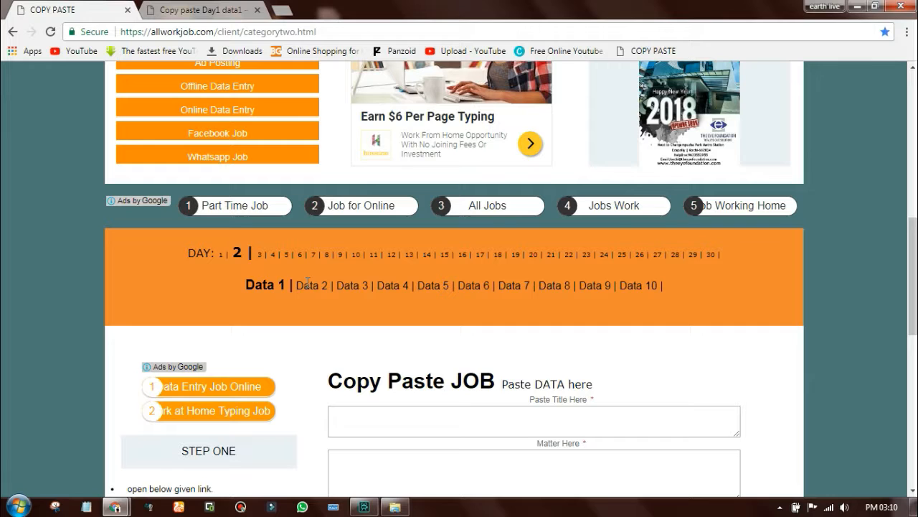
pyautogui.moveTo(320, 264)
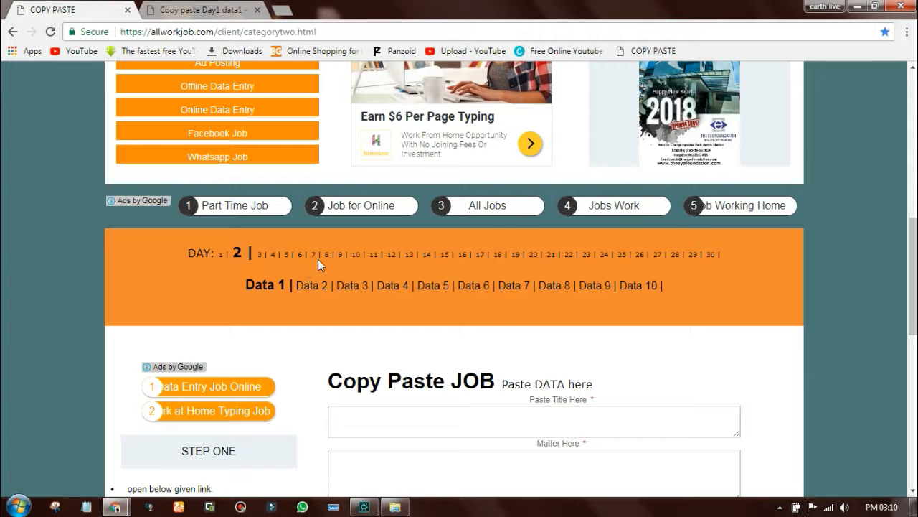
pyautogui.scroll(3)
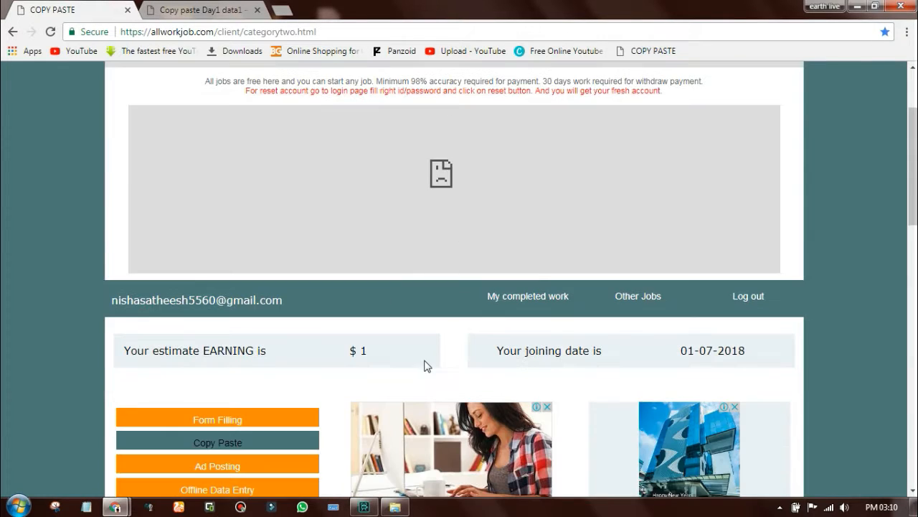
# View completed work details with the $2.1 total earning, then open the withdrawal form
pyautogui.click(527, 296)
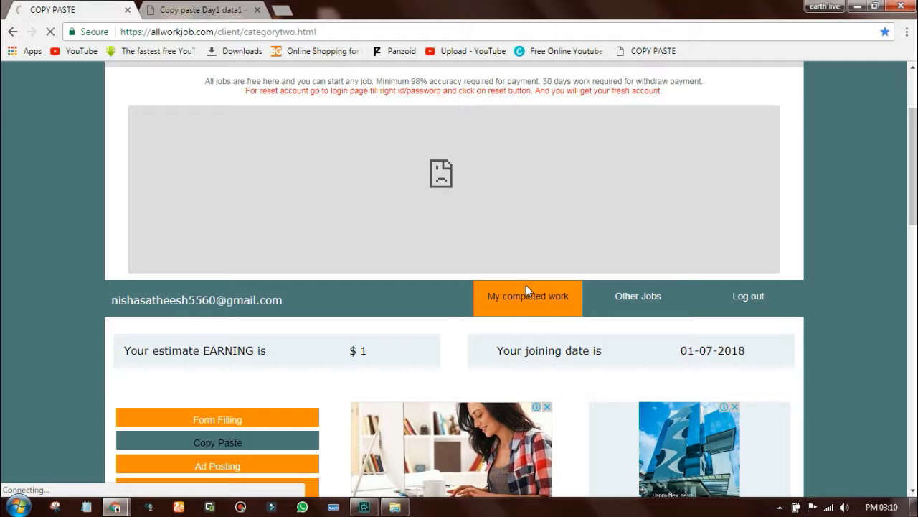
pyautogui.click(527, 296)
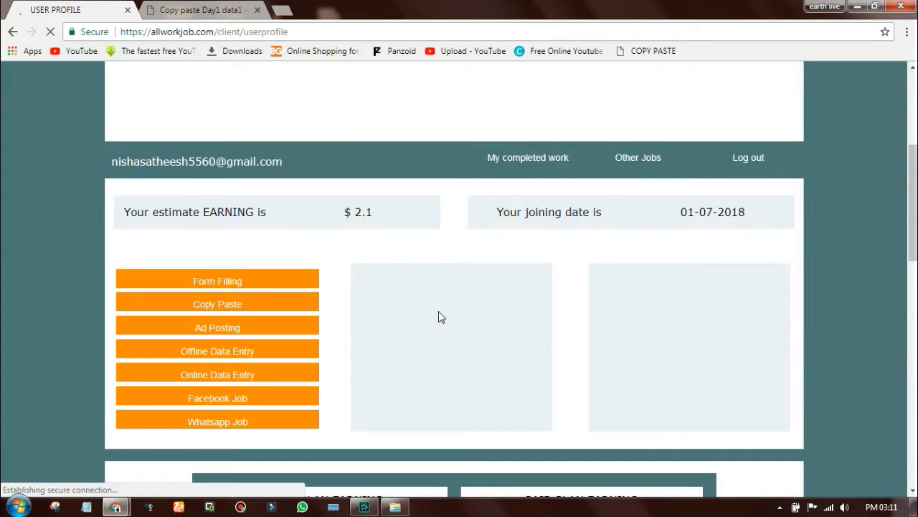
pyautogui.click(528, 157)
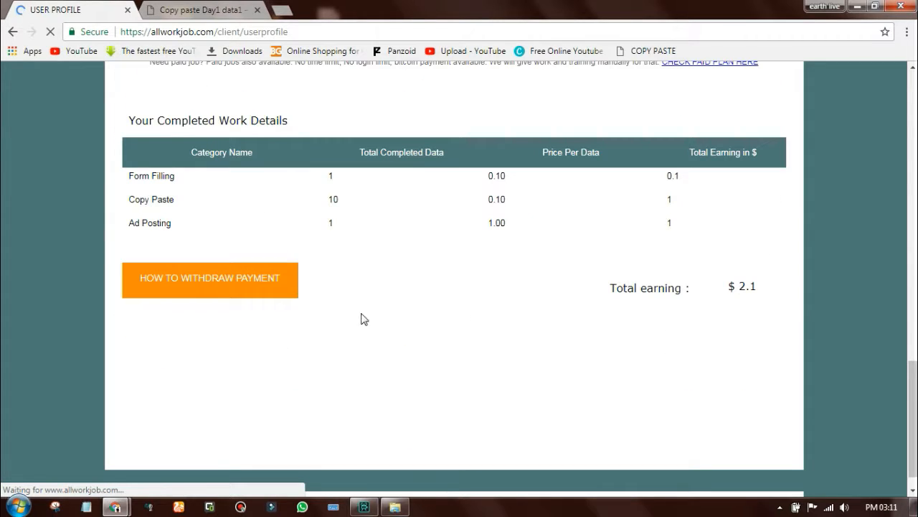
pyautogui.click(209, 279)
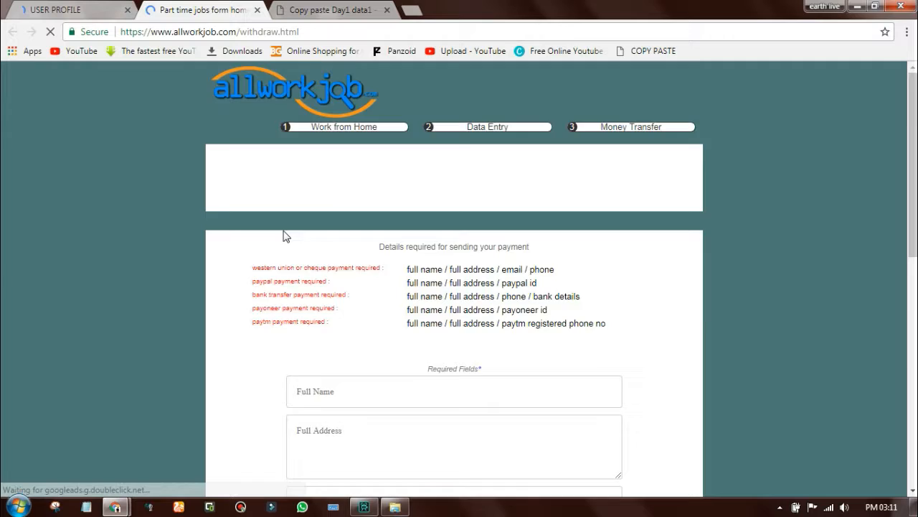
# Expand WANT PAYMENT THROUGH to list Paytm, PayPal and bank transfer options
pyautogui.scroll(-3)
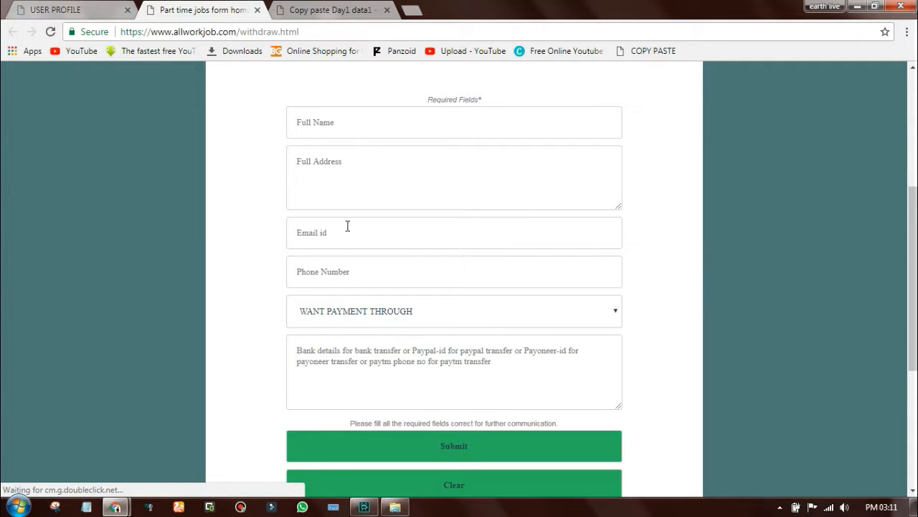
pyautogui.moveTo(354, 321)
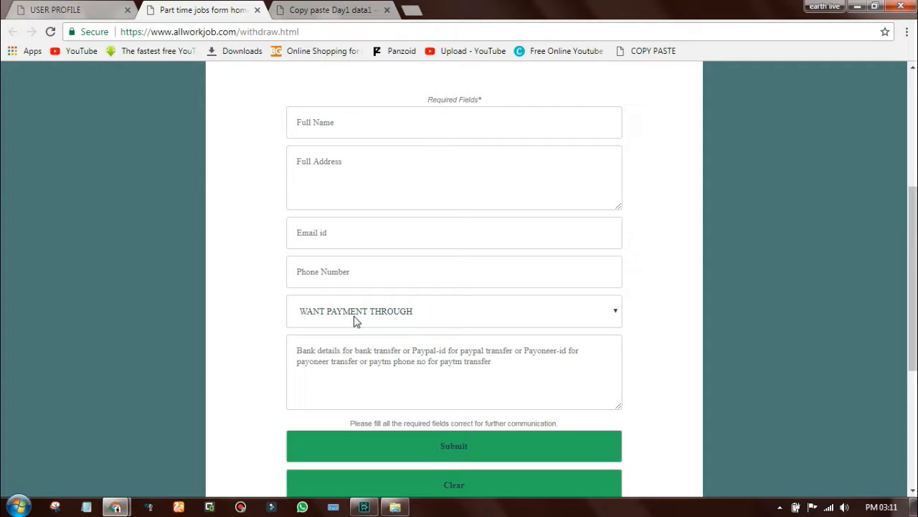
pyautogui.click(454, 311)
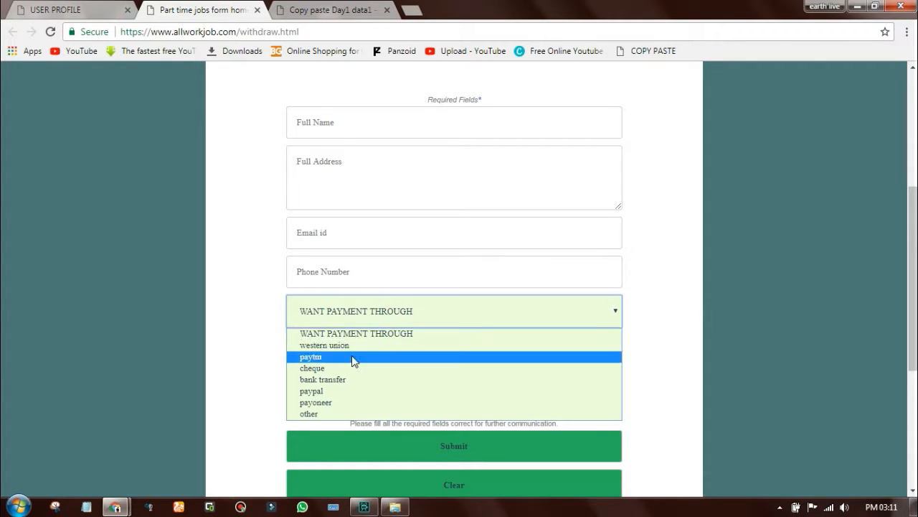
pyautogui.moveTo(361, 340)
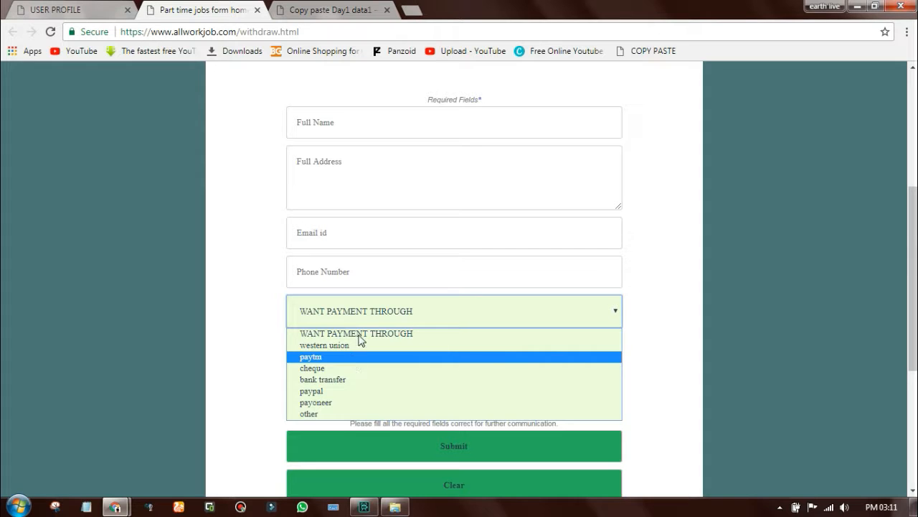